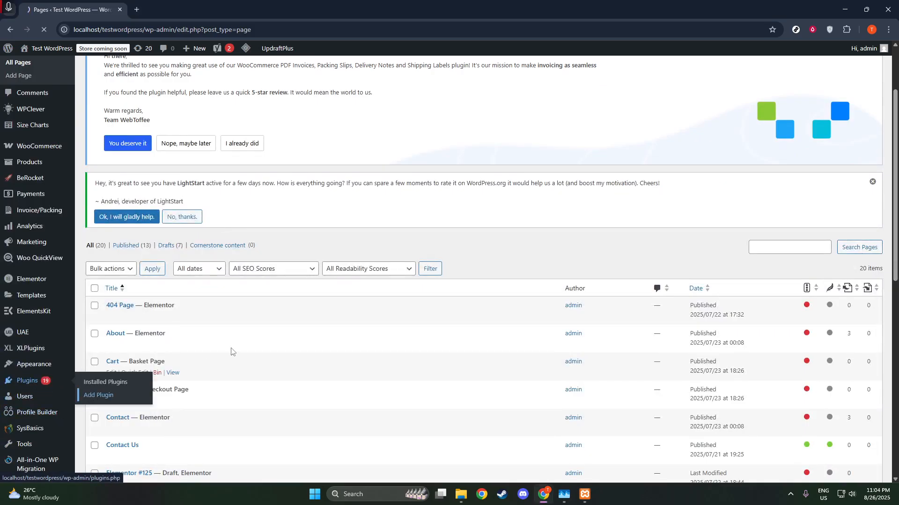
pyautogui.moveTo(611, 220)
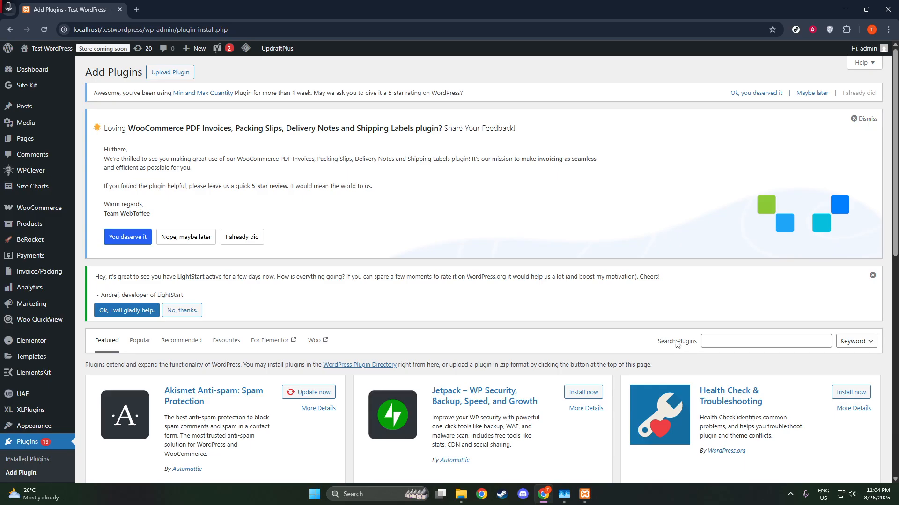
# Search the plugin directory for 'edwiser bridge' and scroll through the results.
pyautogui.click(765, 341)
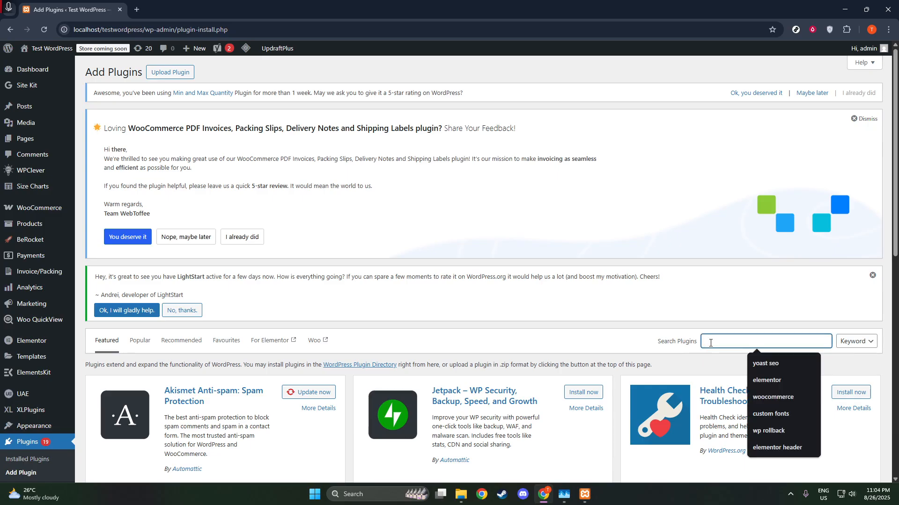
pyautogui.write('edwisa')
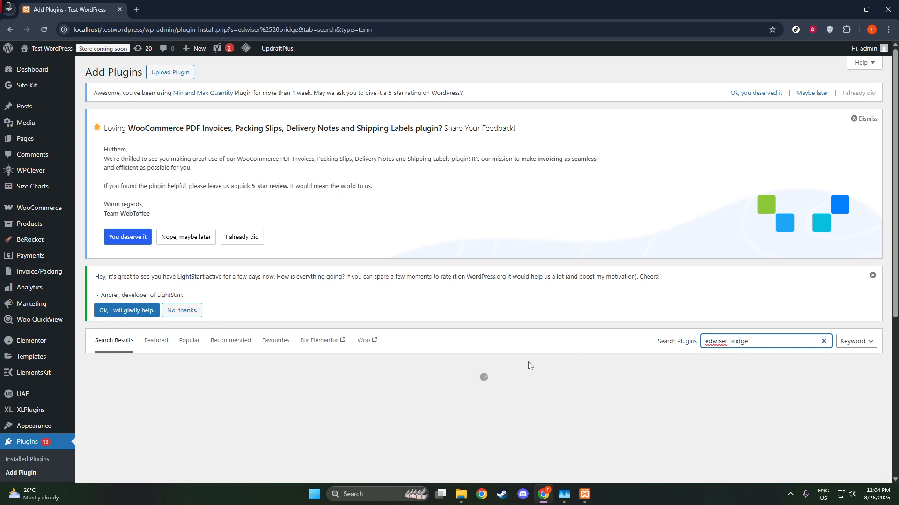
pyautogui.scroll(-3)
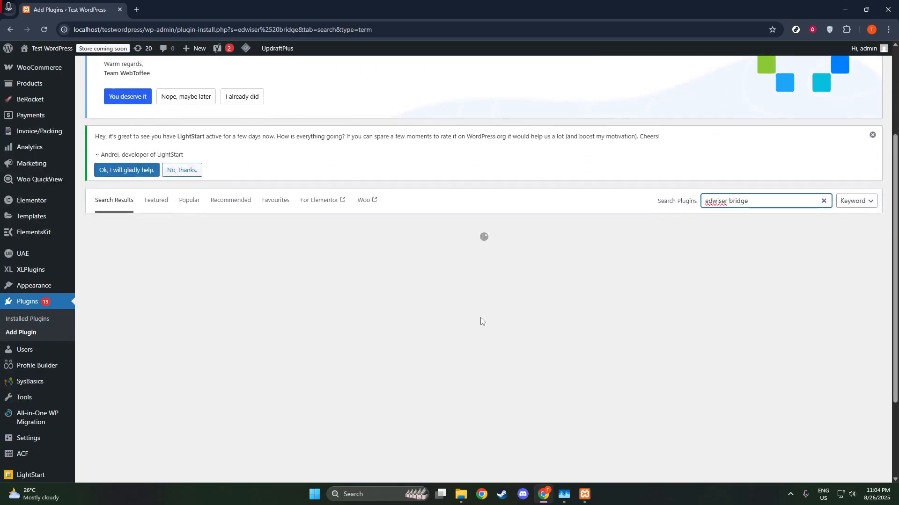
pyautogui.moveTo(472, 310)
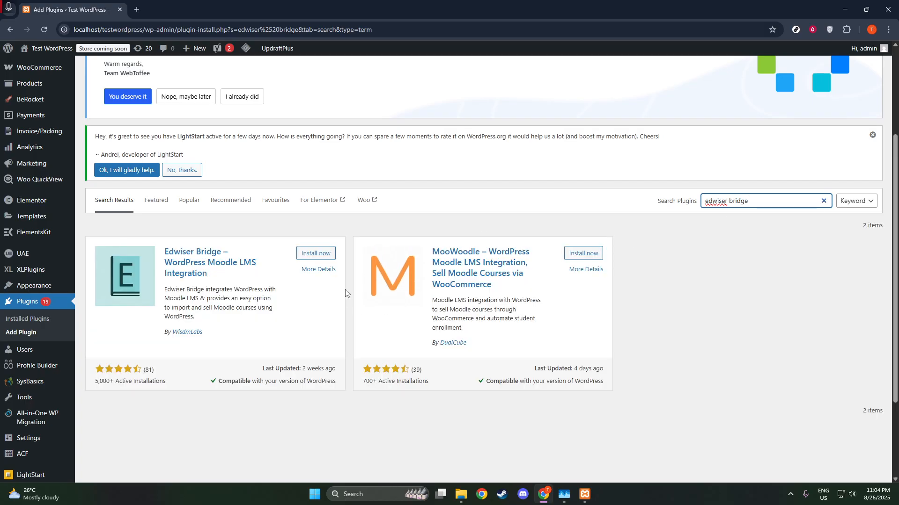
# Install the Edwiser Bridge – WordPress Moodle LMS Integration plugin from its search card.
pyautogui.click(315, 253)
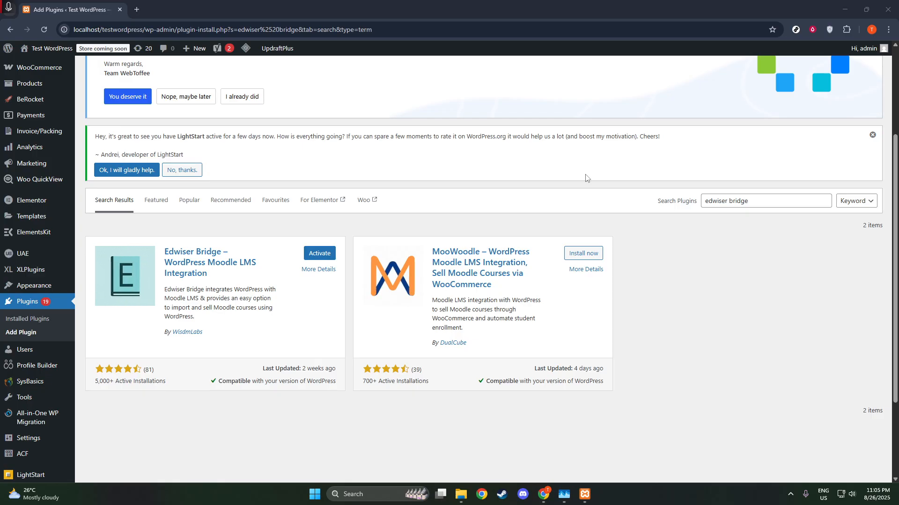
# Activate the installed Edwiser Bridge plugin, retrying until activation goes through.
pyautogui.click(319, 253)
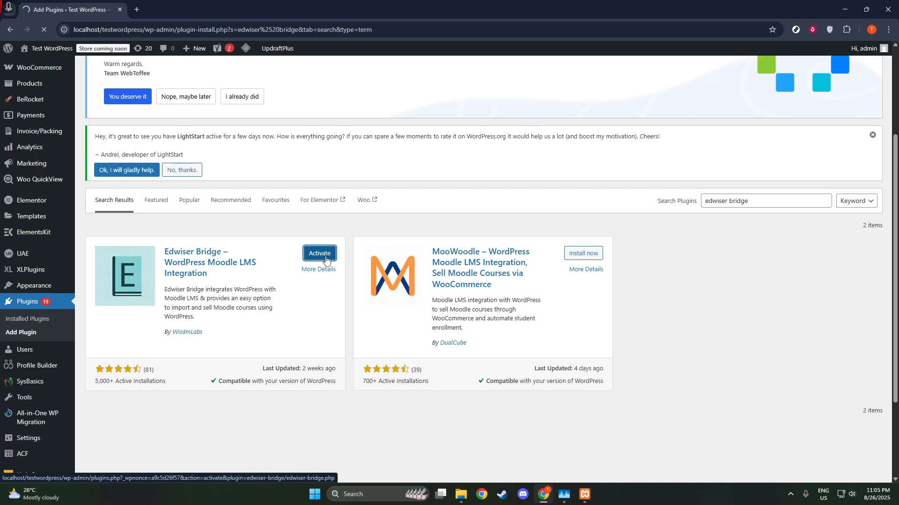
pyautogui.click(319, 253)
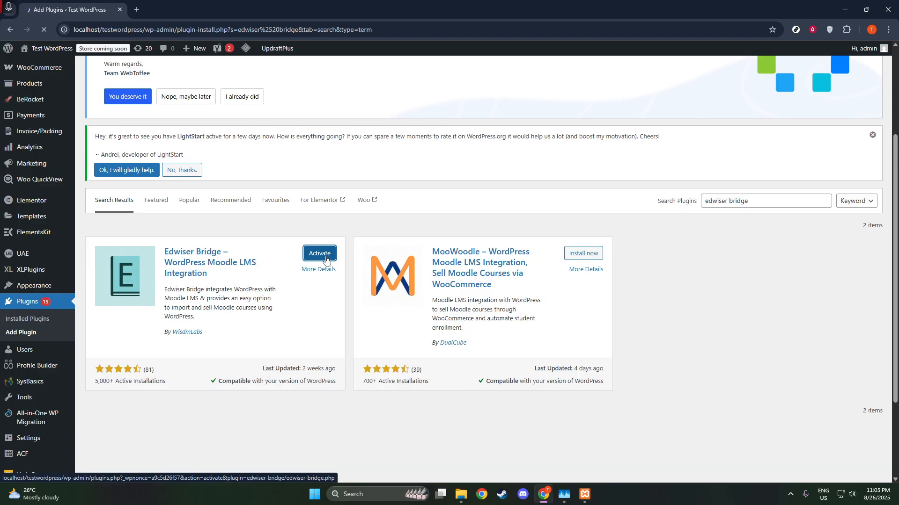
pyautogui.click(320, 253)
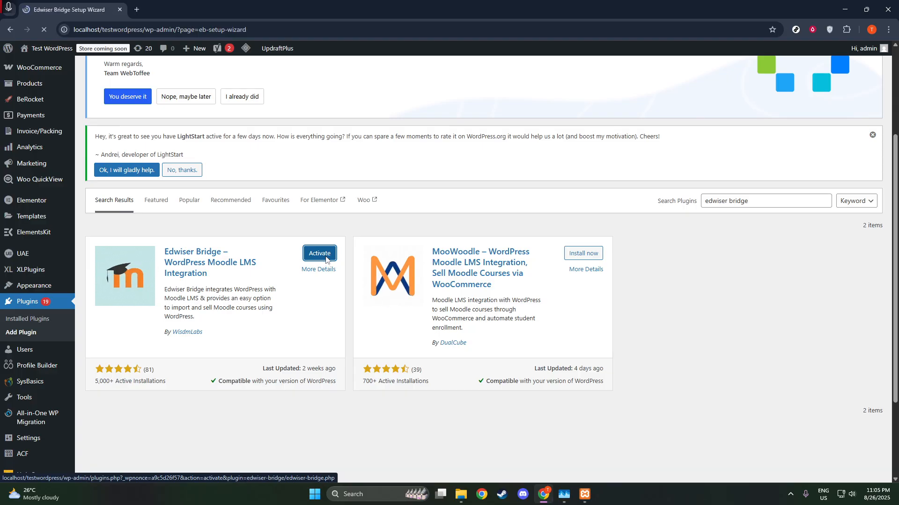
# Let the Edwiser Bridge Setup Wizard load at Setup Initialization, offering FREE, PRO, or both.
pyautogui.click(318, 253)
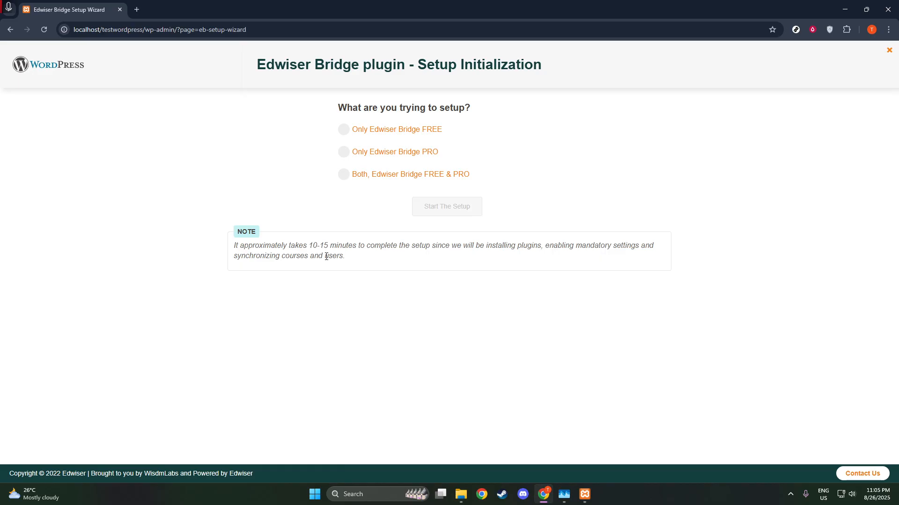
pyautogui.moveTo(354, 128)
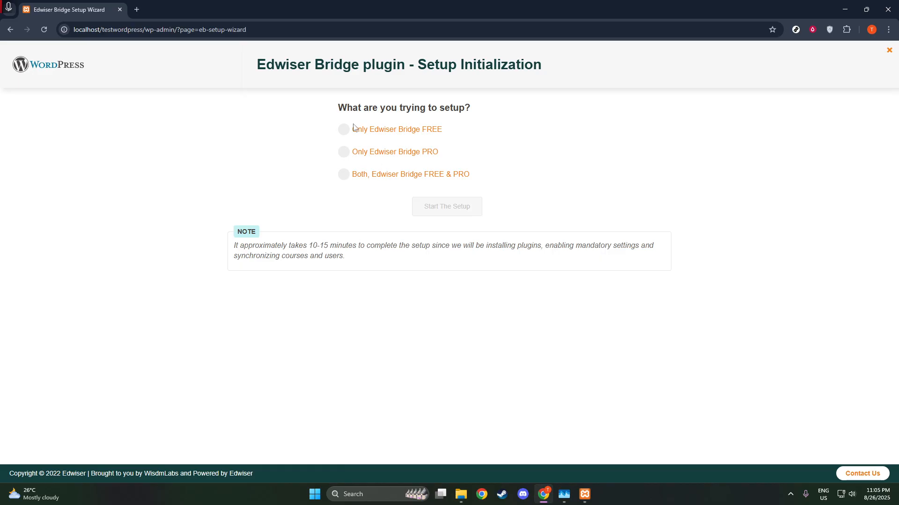